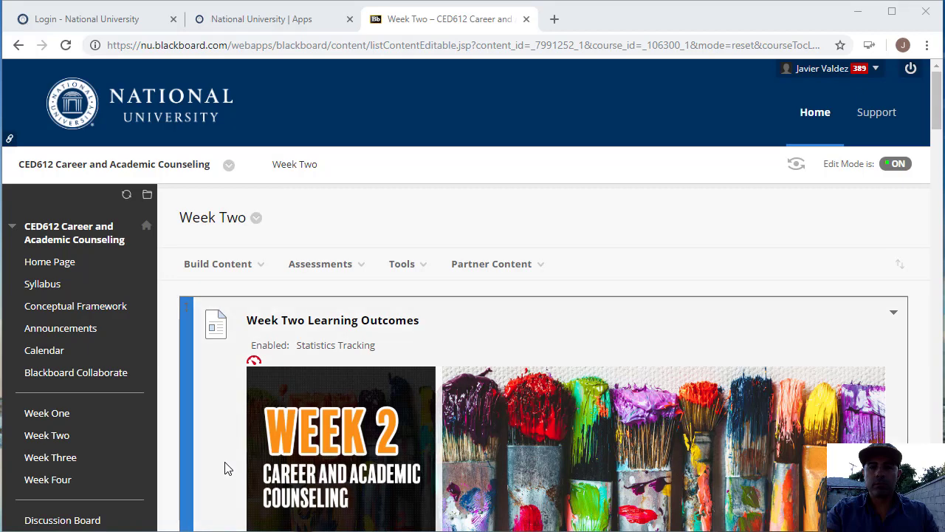
{"action": "mouse_move", "coordinate": [491, 478]}
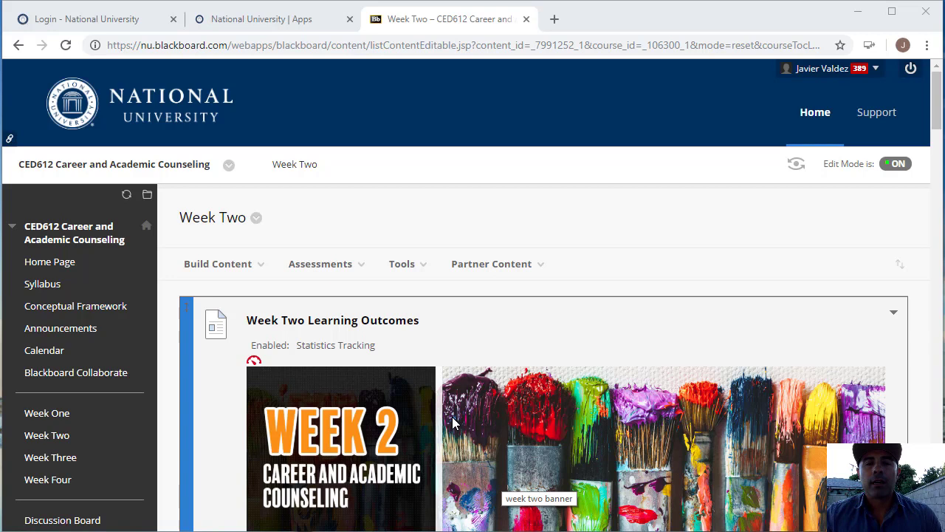
{"action": "mouse_move", "coordinate": [746, 351]}
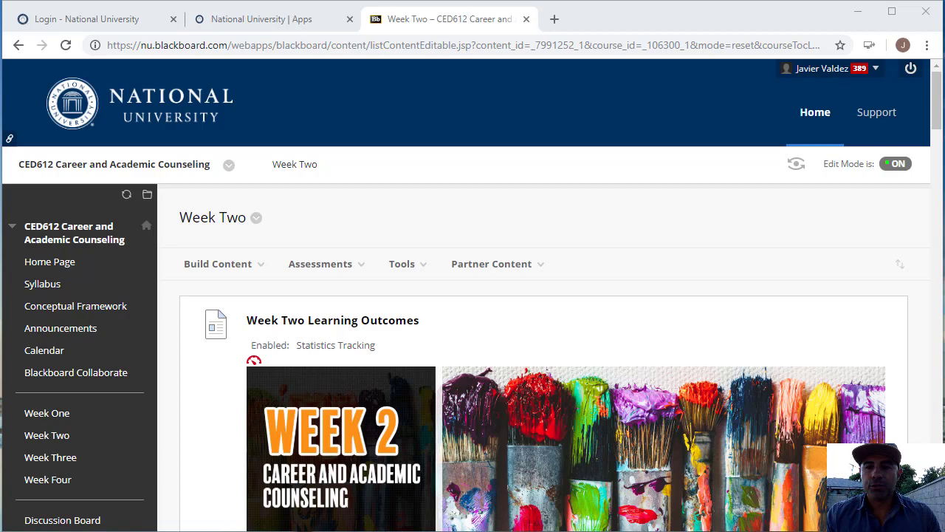
Scroll past Learning Outcomes and Reading to the Week Two Lectures PowerPoint and Unit 3 slideshow
{"action": "scroll", "scroll_direction": "down", "scroll_amount": 3}
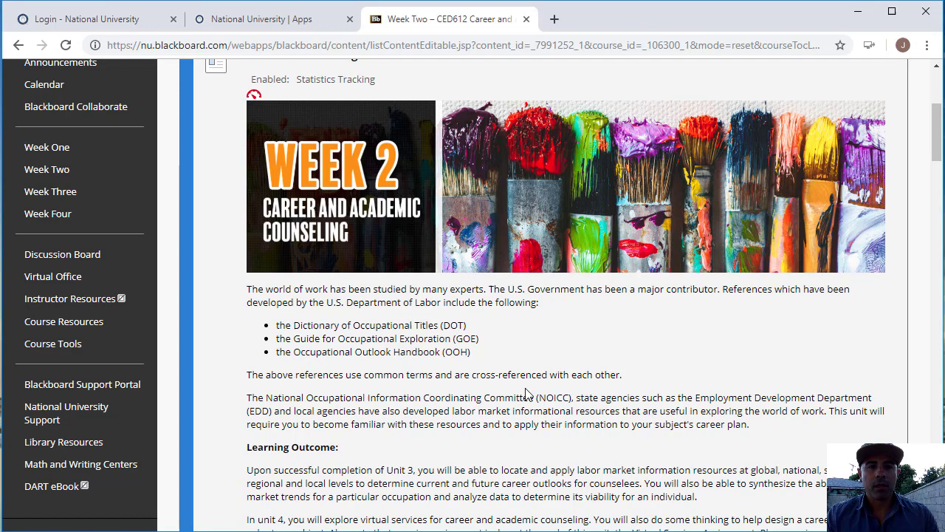
{"action": "scroll", "scroll_direction": "down", "scroll_amount": 3}
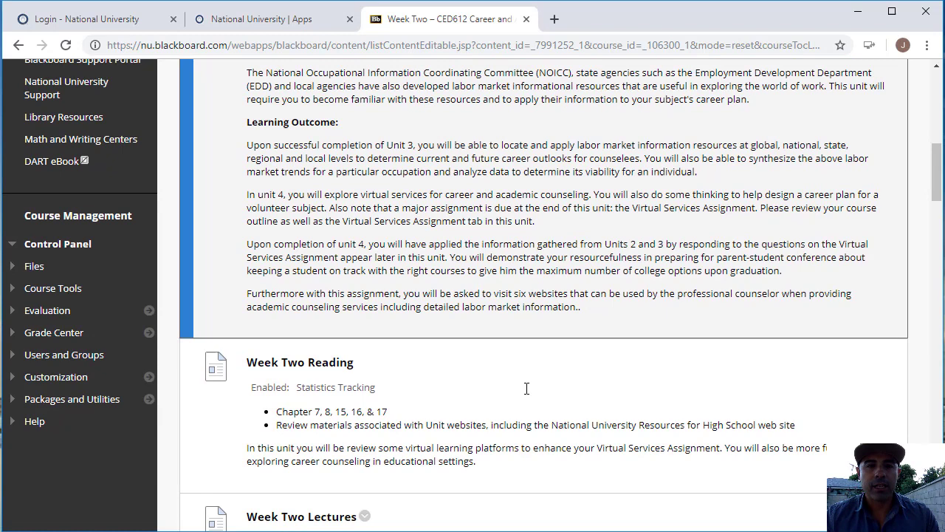
{"action": "scroll", "scroll_direction": "down", "scroll_amount": 3}
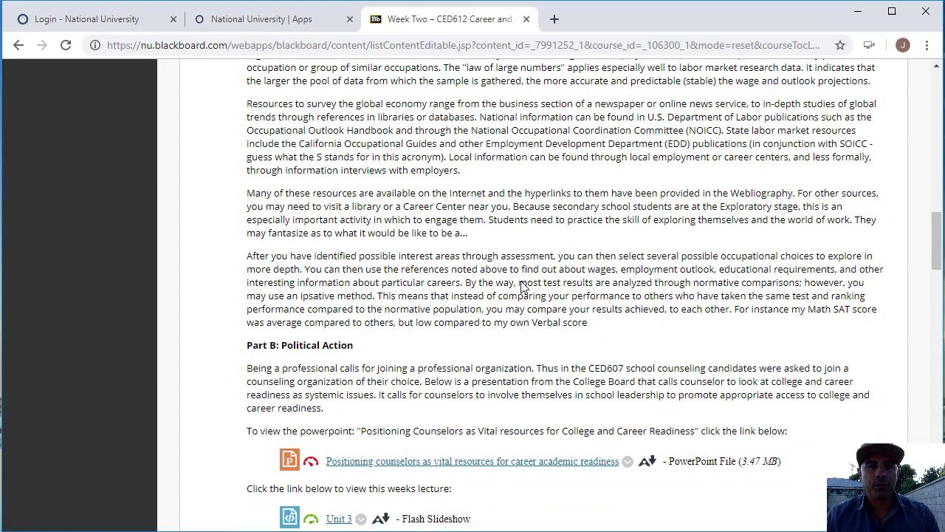
Scroll through Lecture Unit 4 and Learning Activities to Week Two Discussions and Virtual Services
{"action": "scroll", "scroll_direction": "up", "scroll_amount": 3}
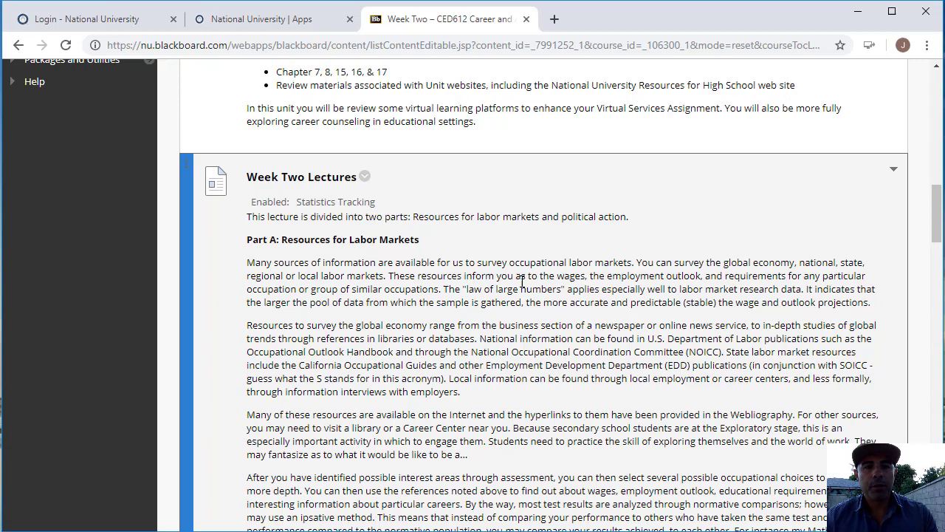
{"action": "scroll", "scroll_direction": "down", "scroll_amount": 3}
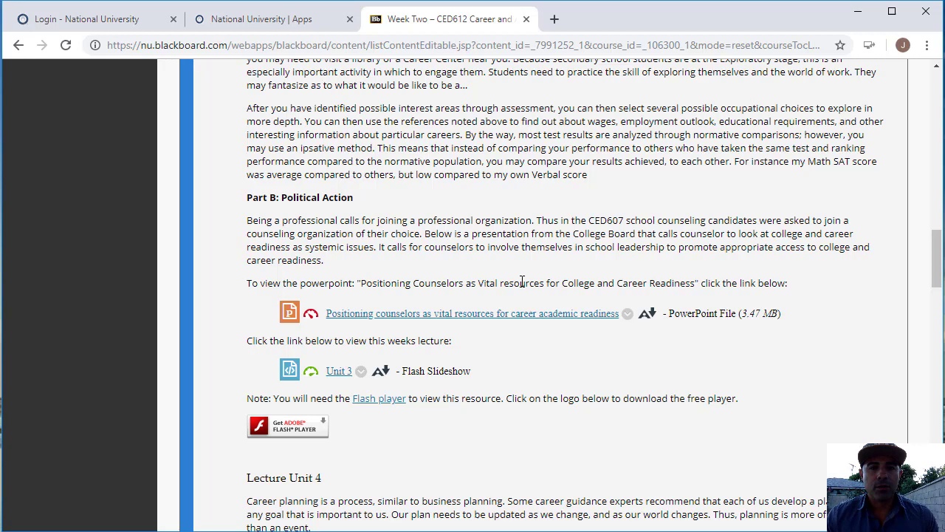
{"action": "scroll", "scroll_direction": "down", "scroll_amount": 3}
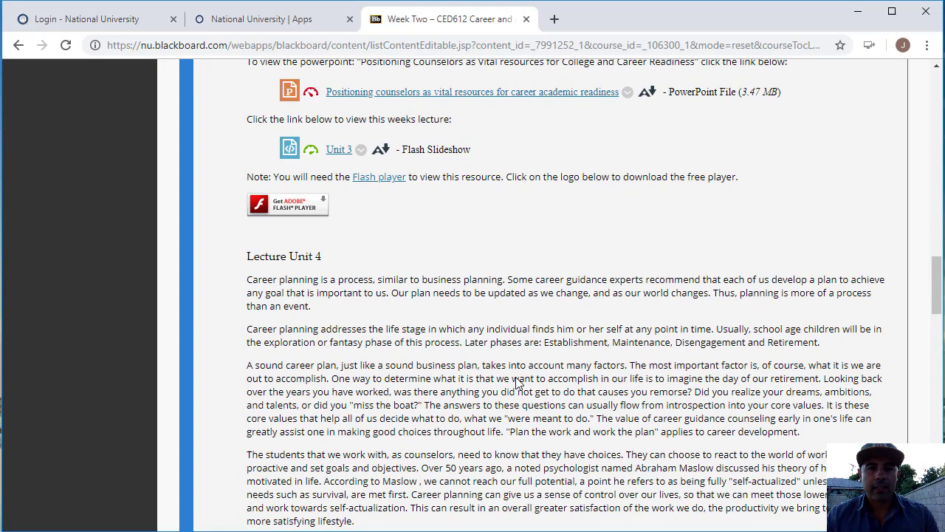
{"action": "scroll", "scroll_direction": "down", "scroll_amount": 3}
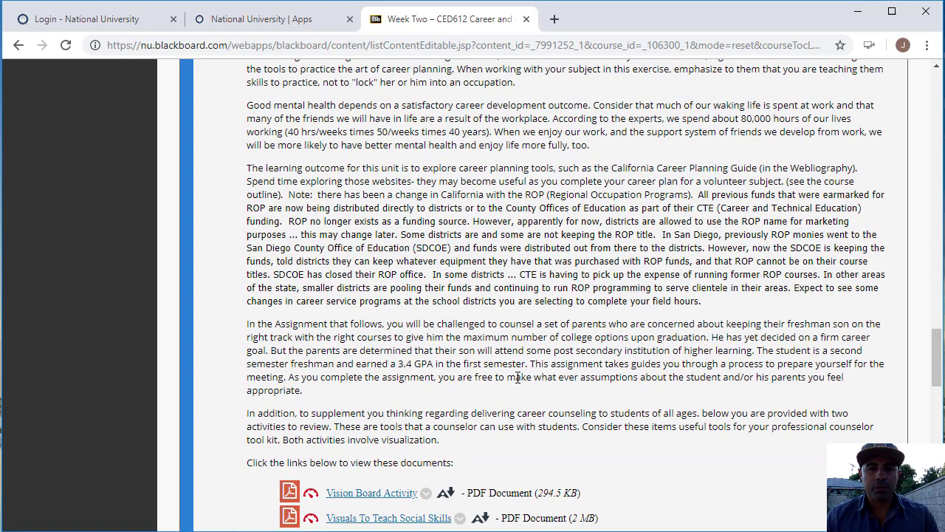
{"action": "scroll", "scroll_direction": "down", "scroll_amount": 3}
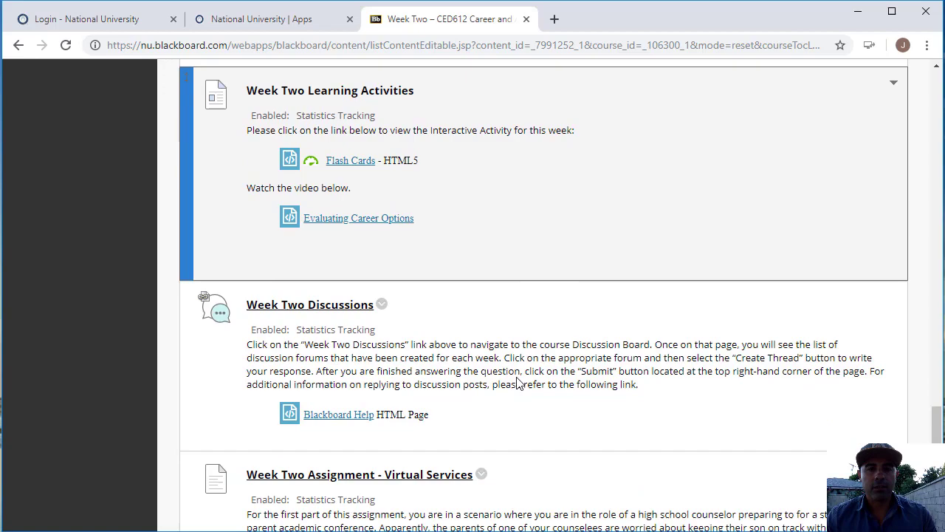
Open the Week Two Discussions link from the course page
{"action": "scroll", "scroll_direction": "down", "scroll_amount": 3}
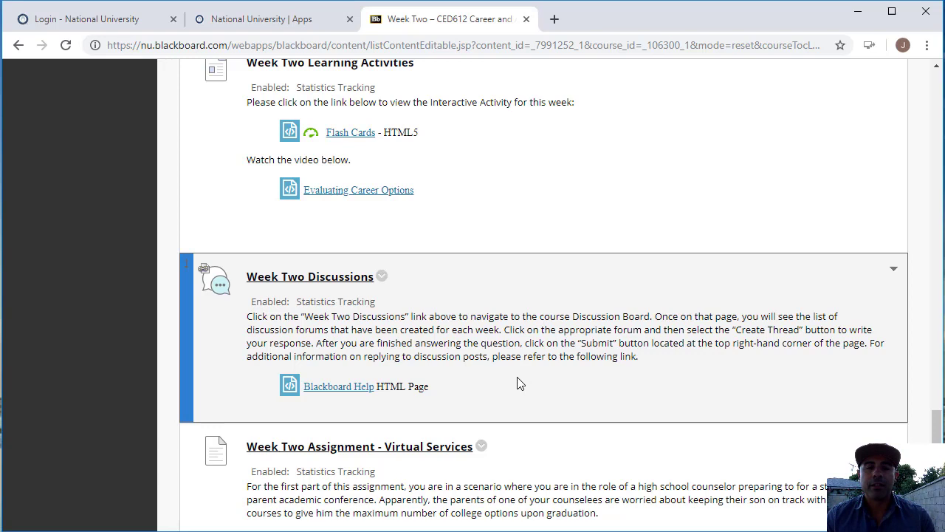
{"action": "left_click", "coordinate": [310, 276]}
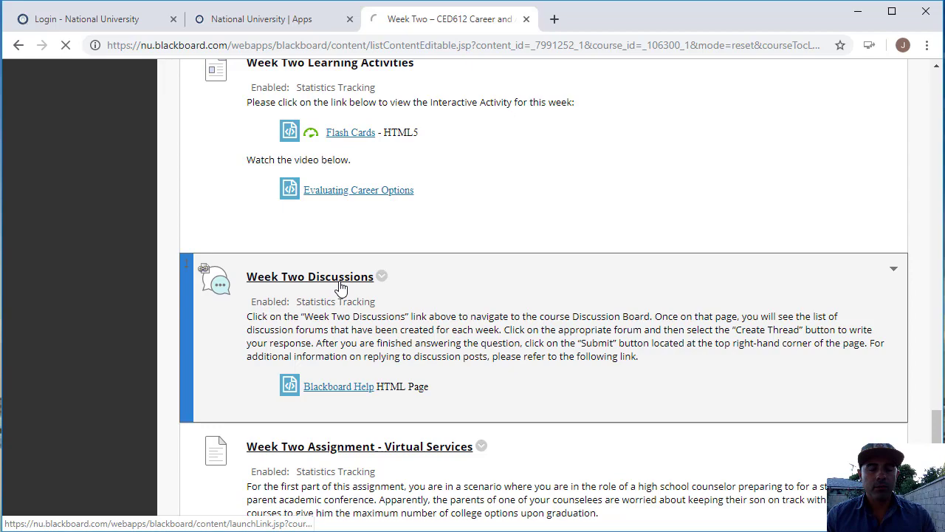
Open Week Two Discussions and read Discussion 2's high school counseling scenario to its final note
{"action": "left_click", "coordinate": [310, 275]}
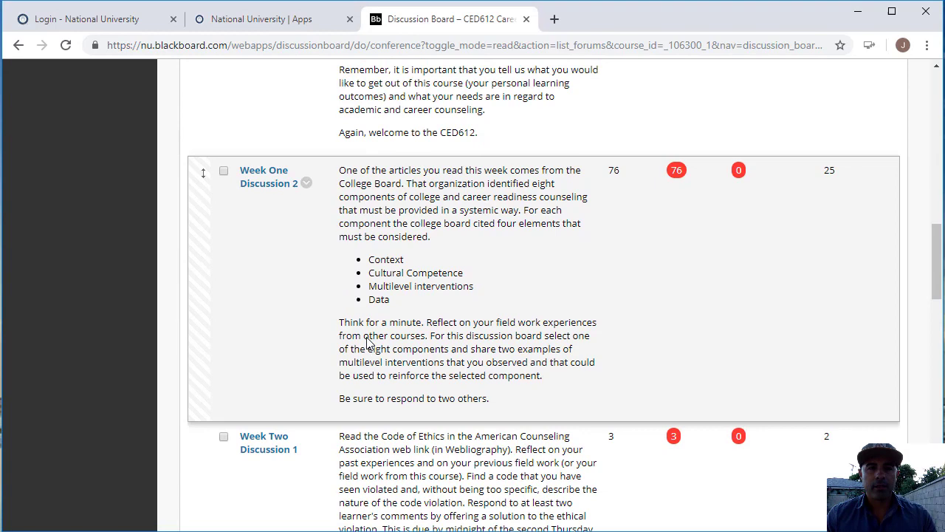
{"action": "scroll", "scroll_direction": "down", "scroll_amount": 3}
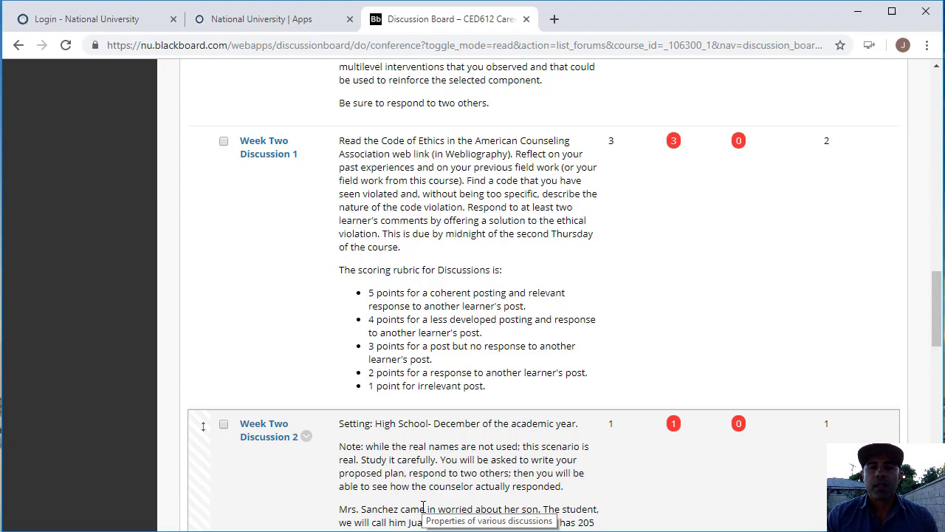
{"action": "mouse_move", "coordinate": [354, 206]}
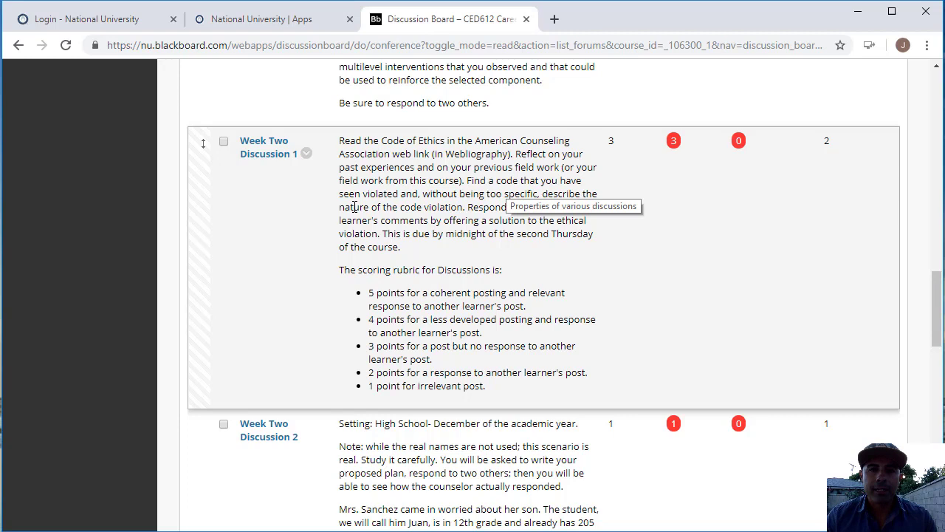
{"action": "mouse_move", "coordinate": [480, 266]}
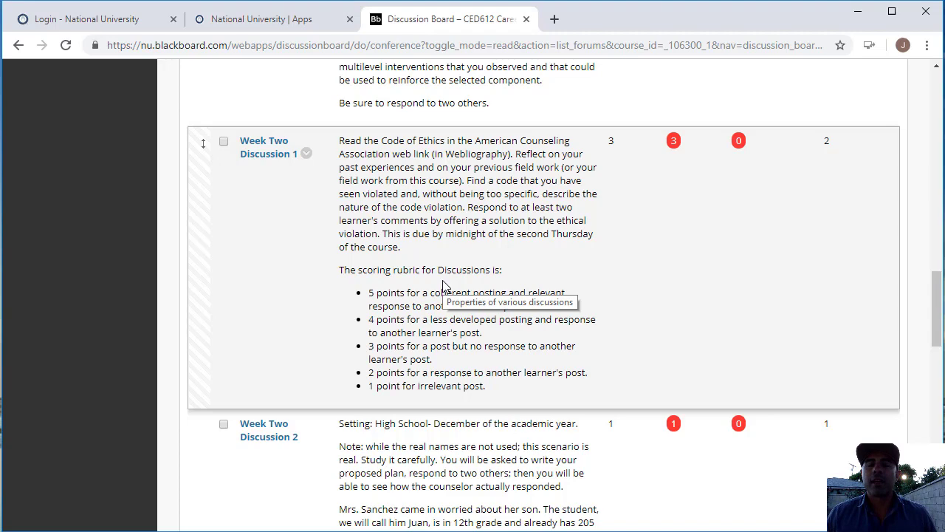
{"action": "scroll", "scroll_direction": "down", "scroll_amount": 3}
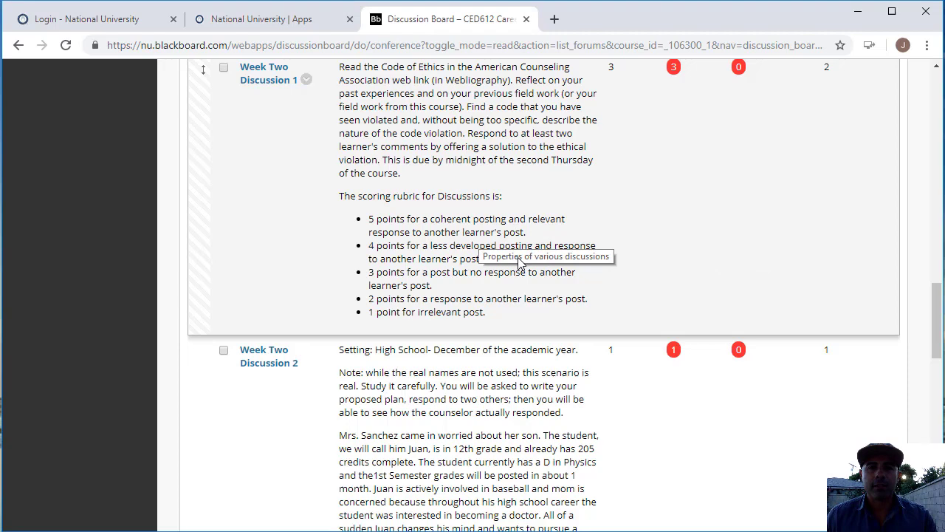
{"action": "scroll", "scroll_direction": "down", "scroll_amount": 3}
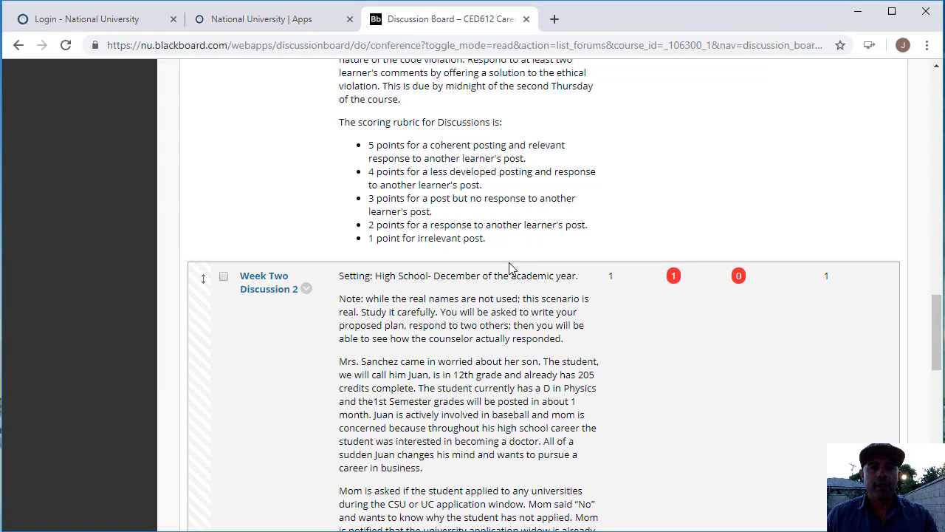
{"action": "scroll", "scroll_direction": "down", "scroll_amount": 3}
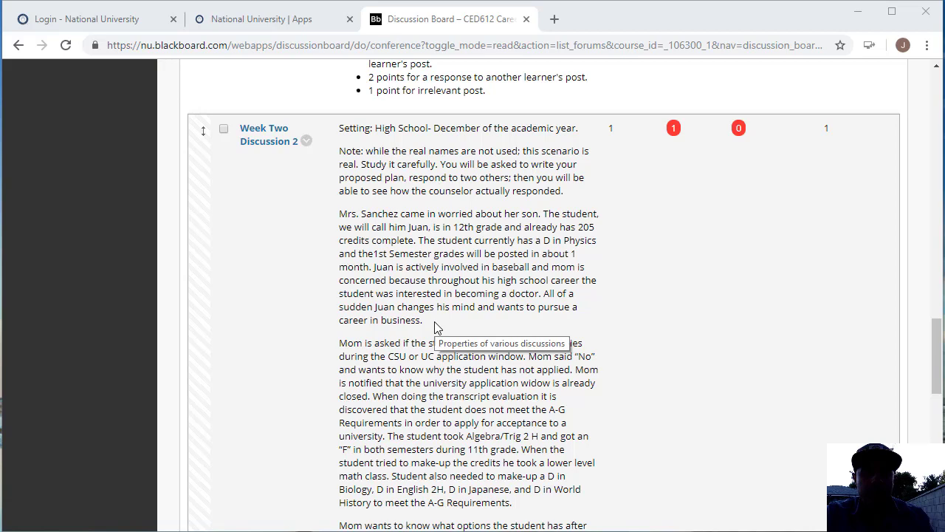
{"action": "scroll", "scroll_direction": "down", "scroll_amount": 3}
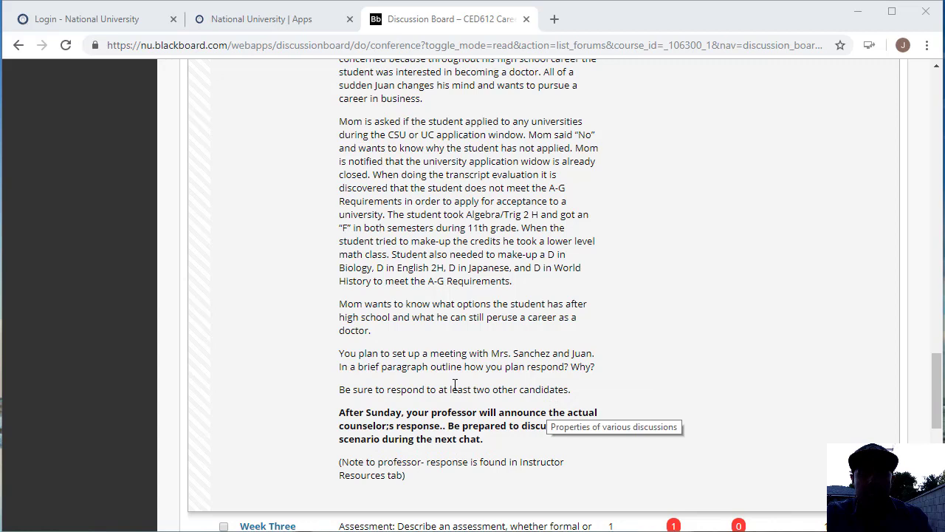
{"action": "mouse_move", "coordinate": [410, 254]}
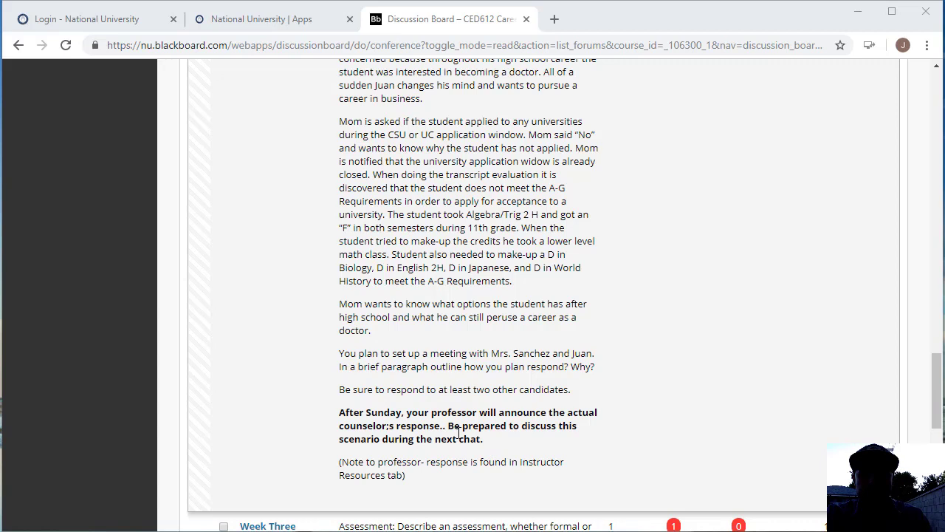
{"action": "left_click_drag", "start_coordinate": [339, 412], "coordinate": [483, 438]}
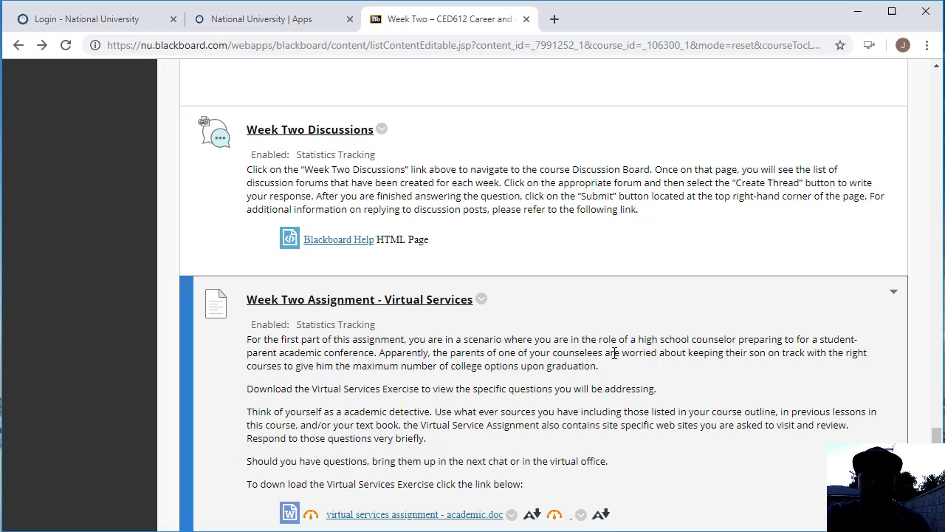
{"action": "mouse_move", "coordinate": [769, 371]}
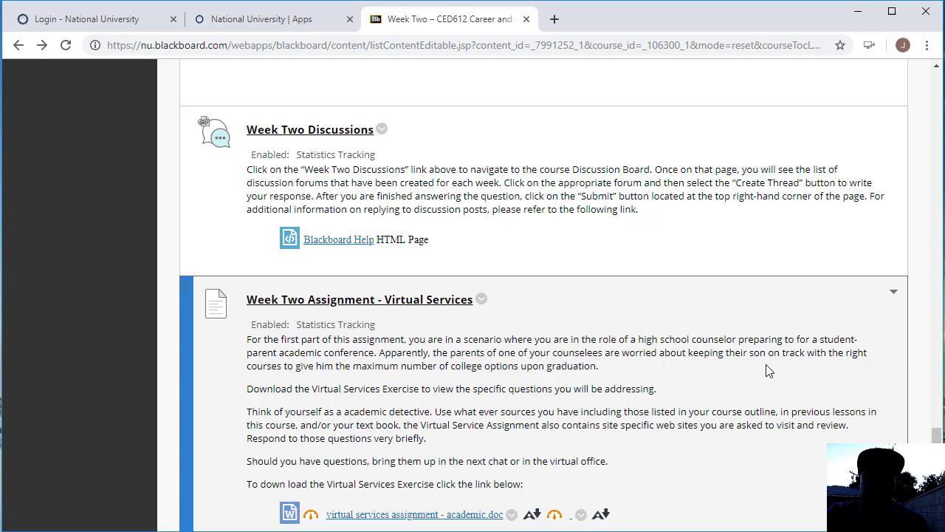
{"action": "mouse_move", "coordinate": [561, 382]}
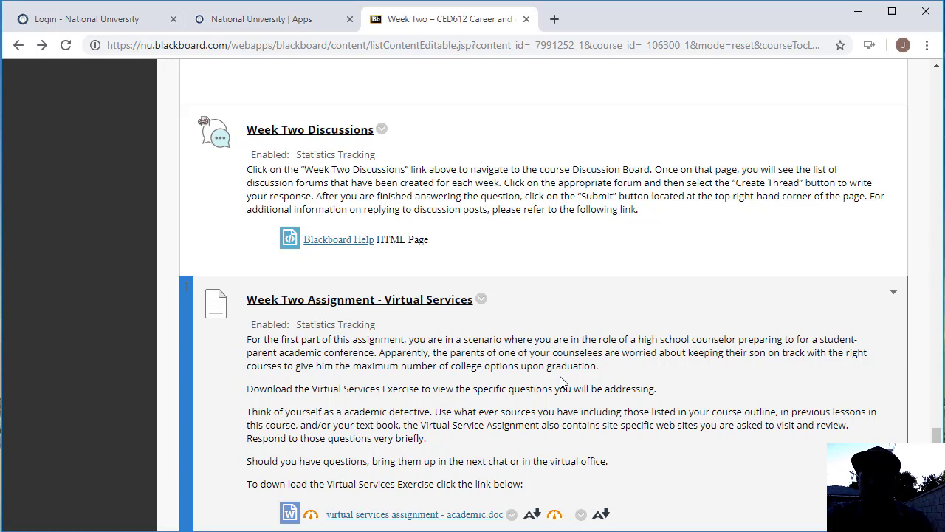
{"action": "mouse_move", "coordinate": [461, 385]}
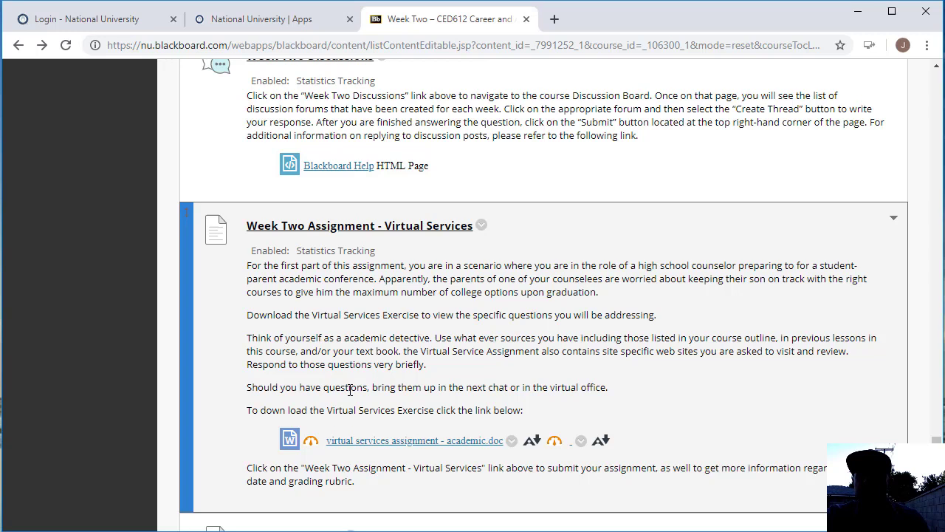
{"action": "mouse_move", "coordinate": [453, 434]}
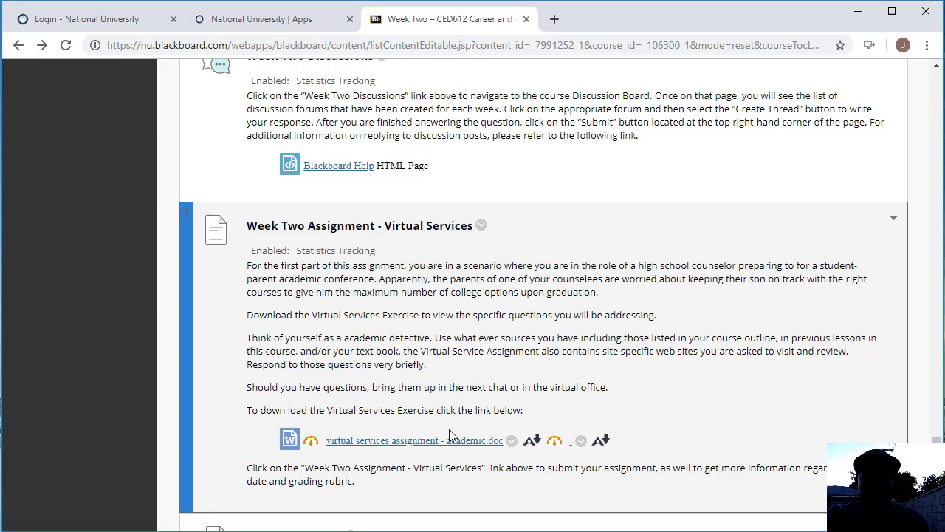
Open the 'virtual services assignment - academic.doc' attachment in Word
{"action": "left_click", "coordinate": [414, 440]}
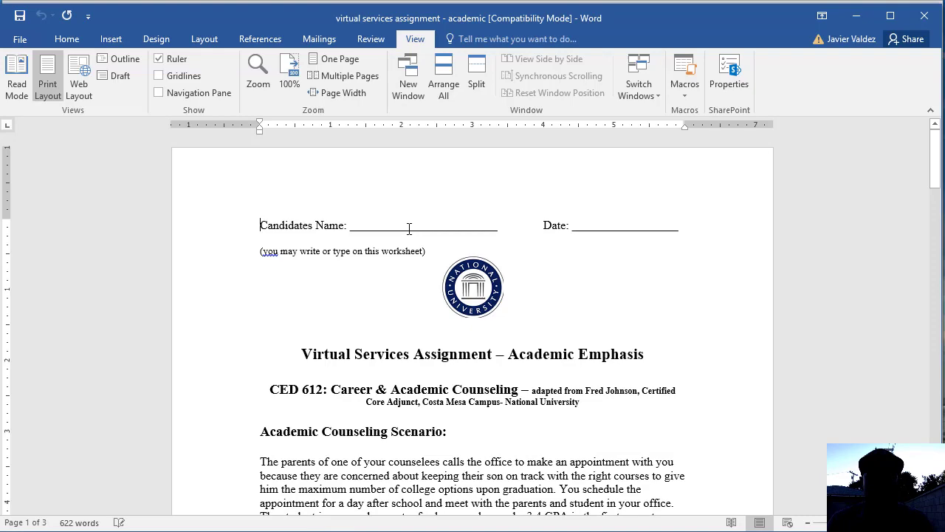
{"action": "scroll", "scroll_direction": "down", "scroll_amount": 3}
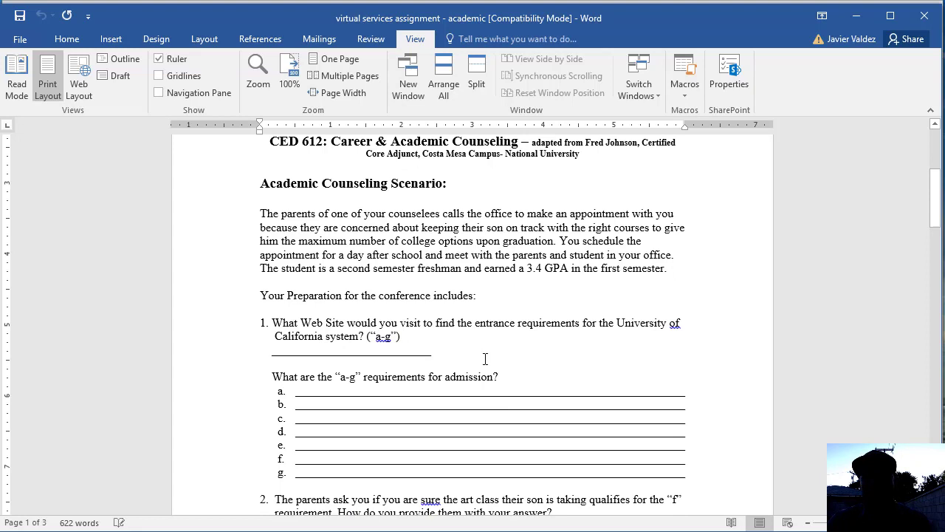
{"action": "mouse_move", "coordinate": [375, 386]}
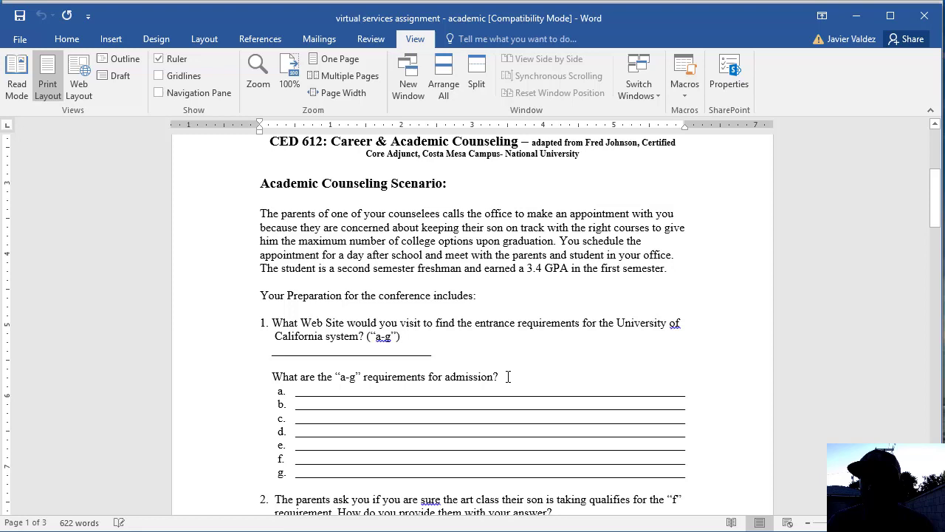
{"action": "mouse_move", "coordinate": [438, 335]}
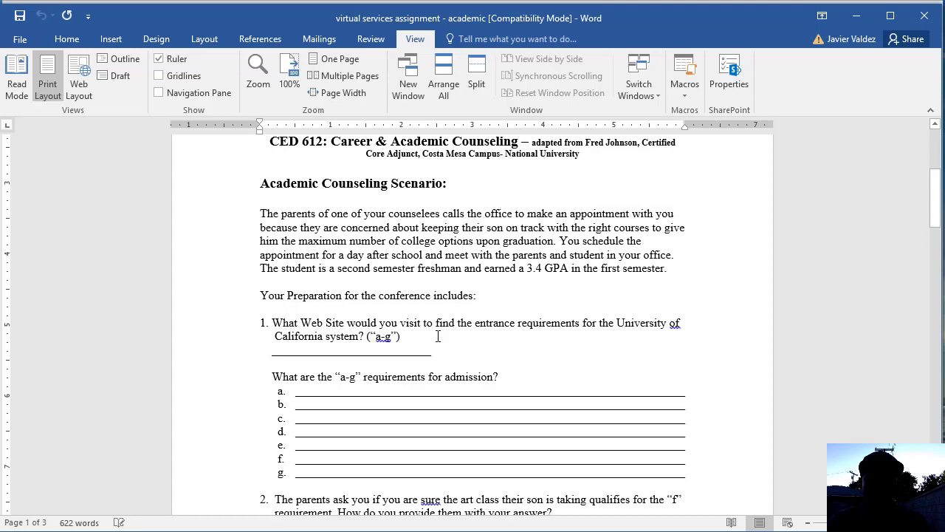
{"action": "scroll", "scroll_direction": "down", "scroll_amount": 3}
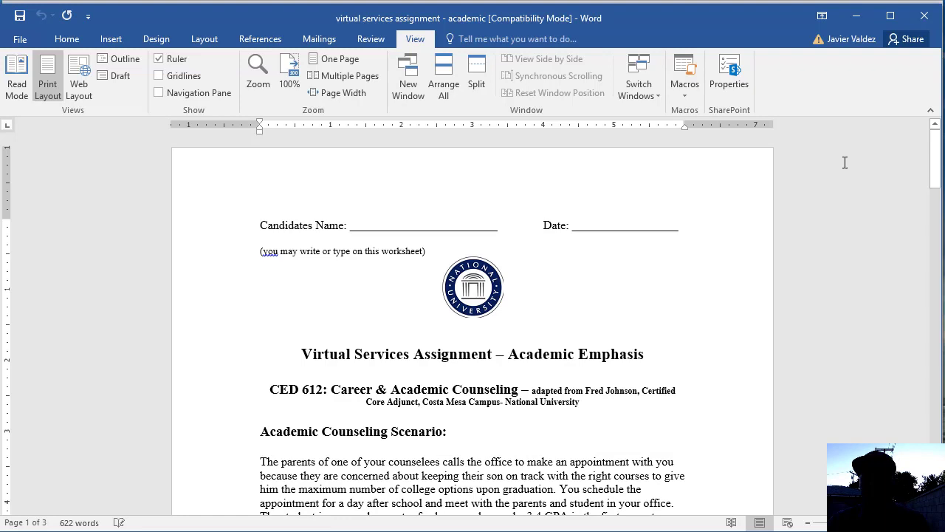
{"action": "mouse_move", "coordinate": [832, 161]}
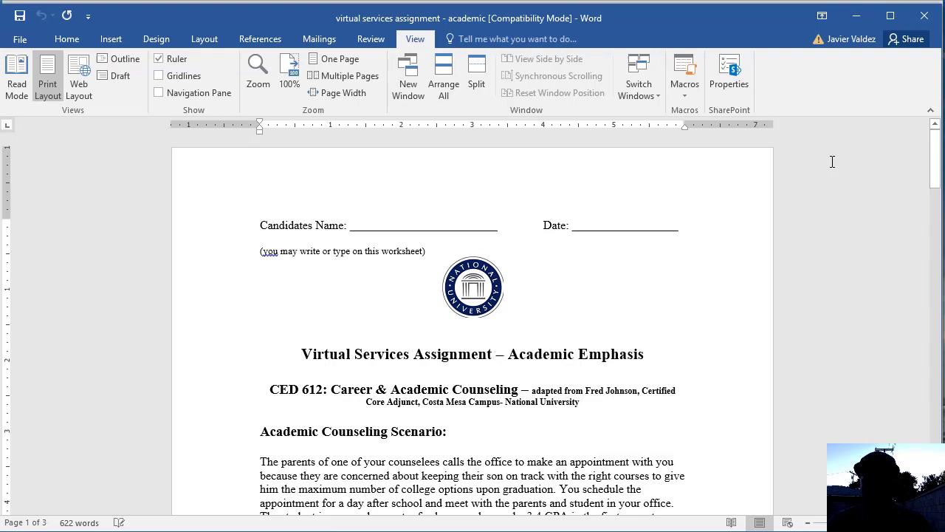
{"action": "scroll", "scroll_direction": "down", "scroll_amount": 3}
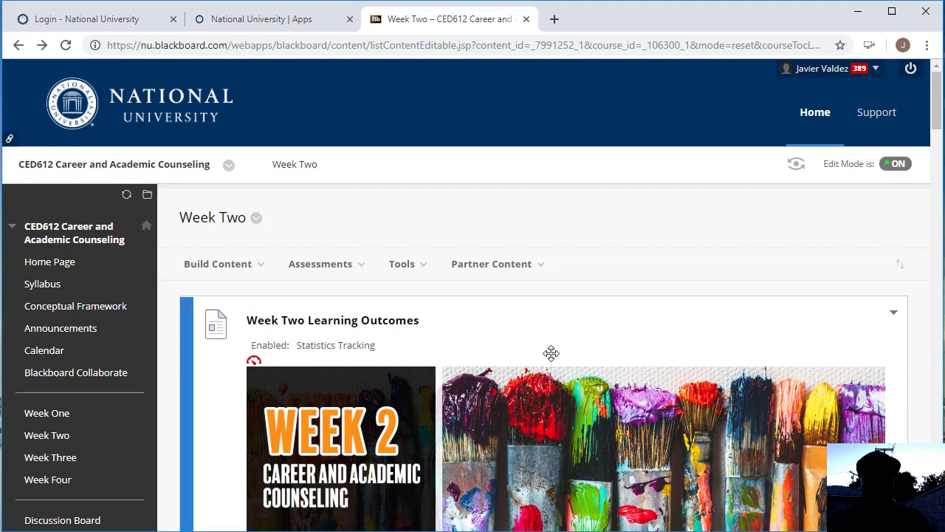
Scroll the Week Two page to the Learning Outcomes on occupational references and labor markets
{"action": "scroll", "scroll_direction": "down", "scroll_amount": 3}
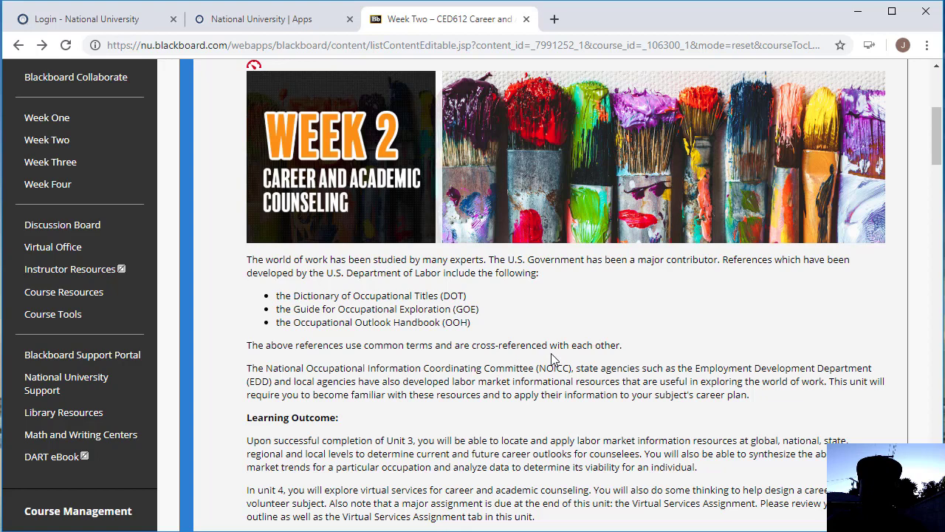
{"action": "mouse_move", "coordinate": [535, 322]}
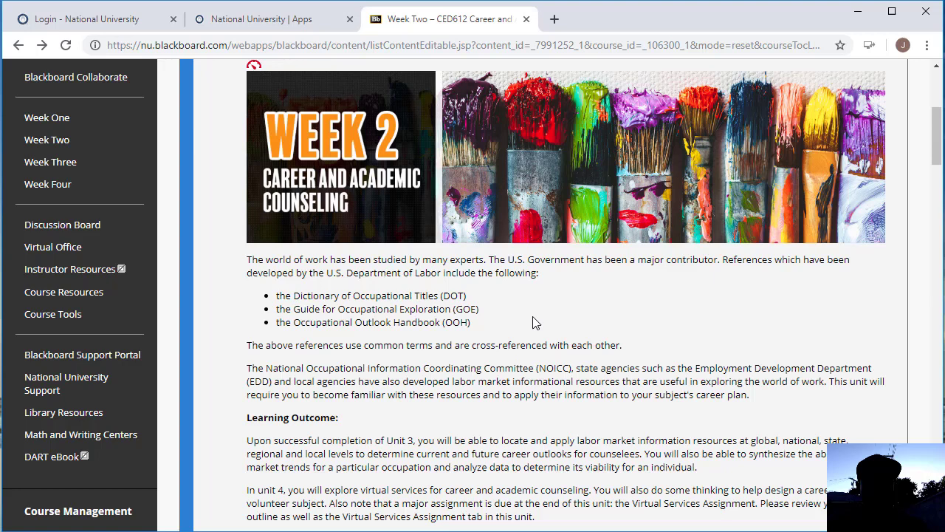